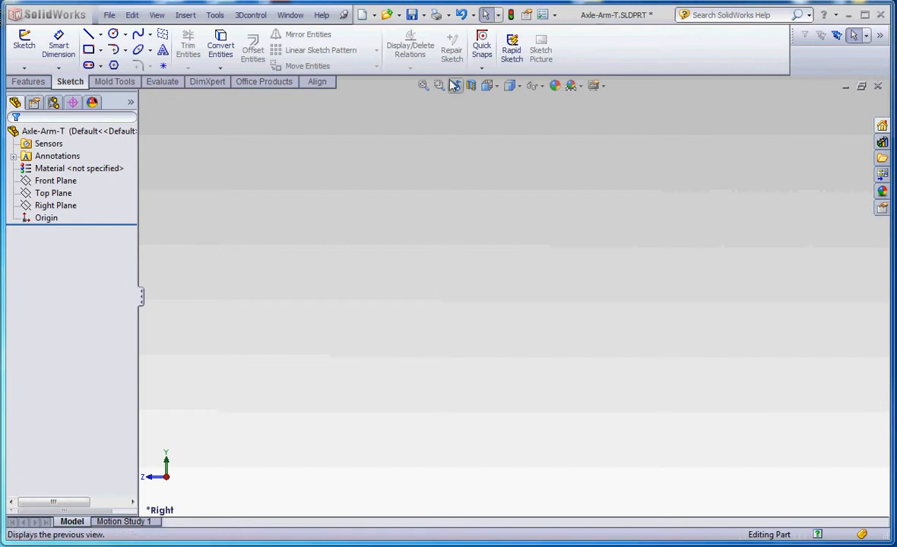
Step: Begin a new sketch on the Right Plane of the Axle-Arm part
click(55, 205)
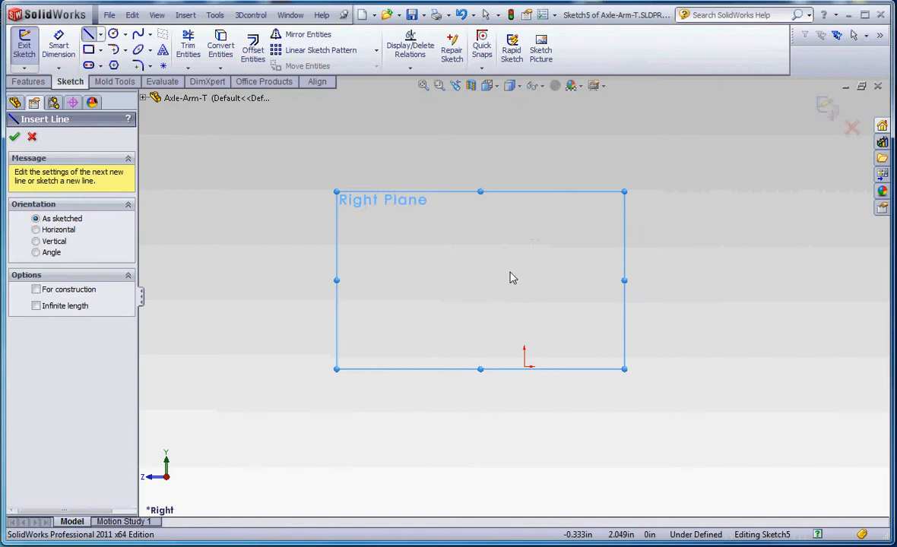
mouse_move(556, 390)
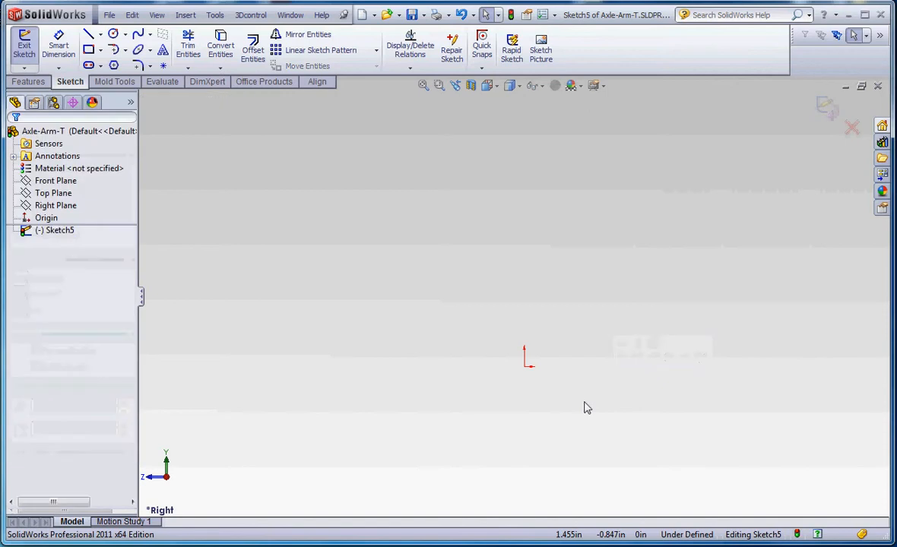
Step: Draw the closed bent-arm outline with lines and tangent arcs for the rounded top and bottom corner
click(91, 34)
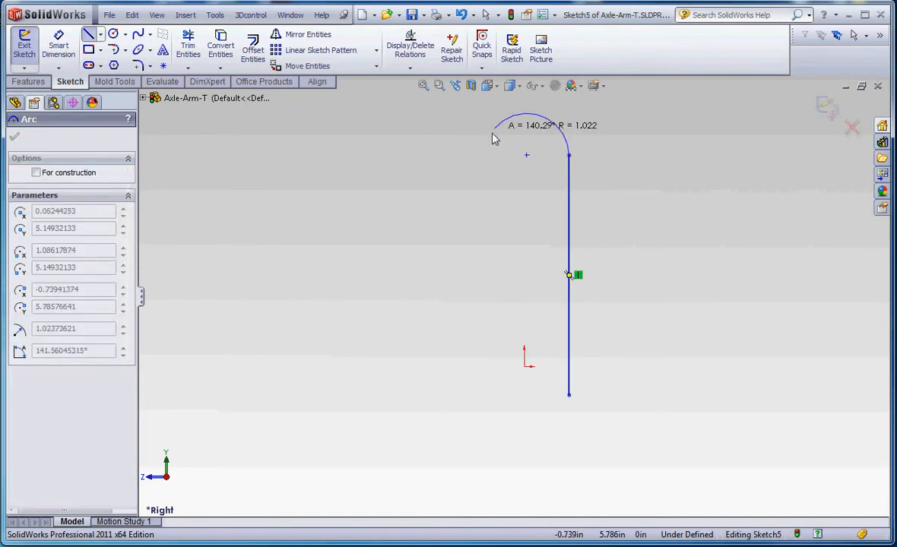
drag(495, 129, 493, 152)
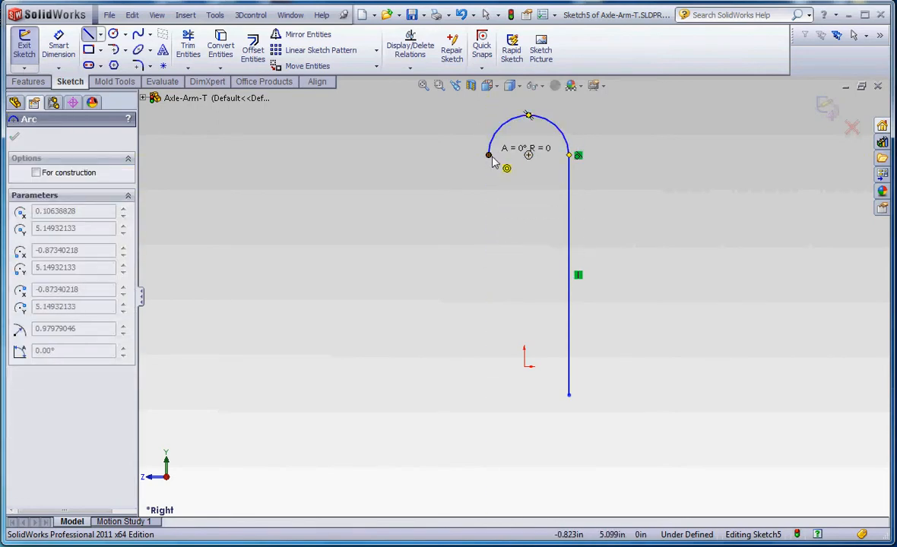
drag(489, 155, 492, 225)
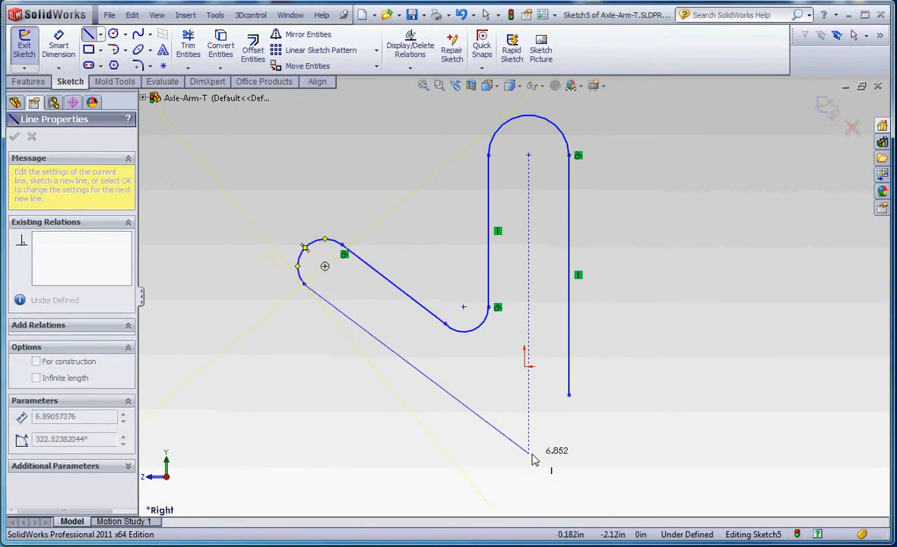
click(529, 456)
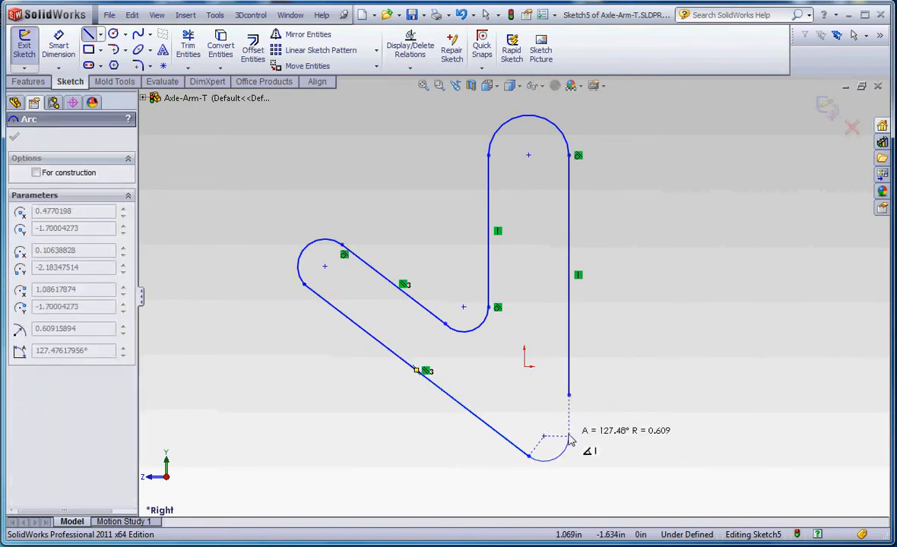
drag(544, 435, 569, 395)
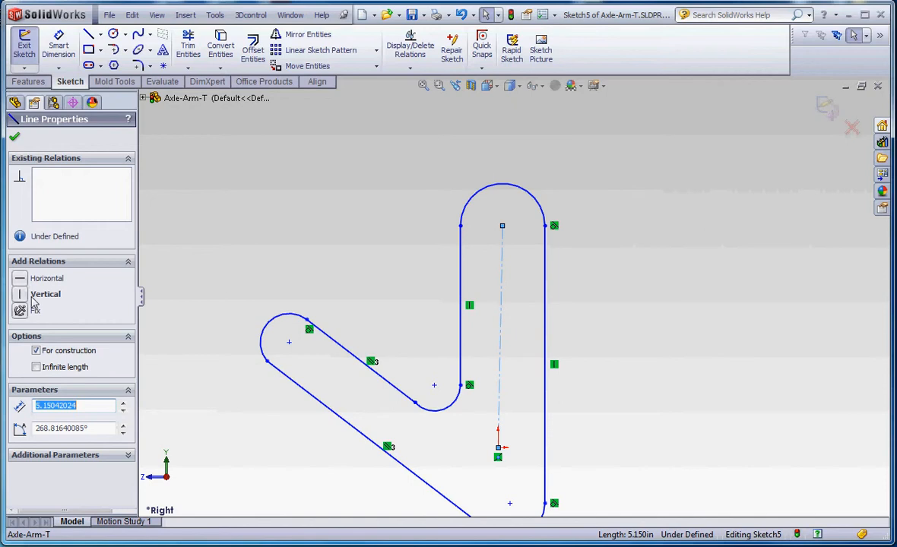
Step: Confirm the vertical construction centreline through the upright arm
click(16, 137)
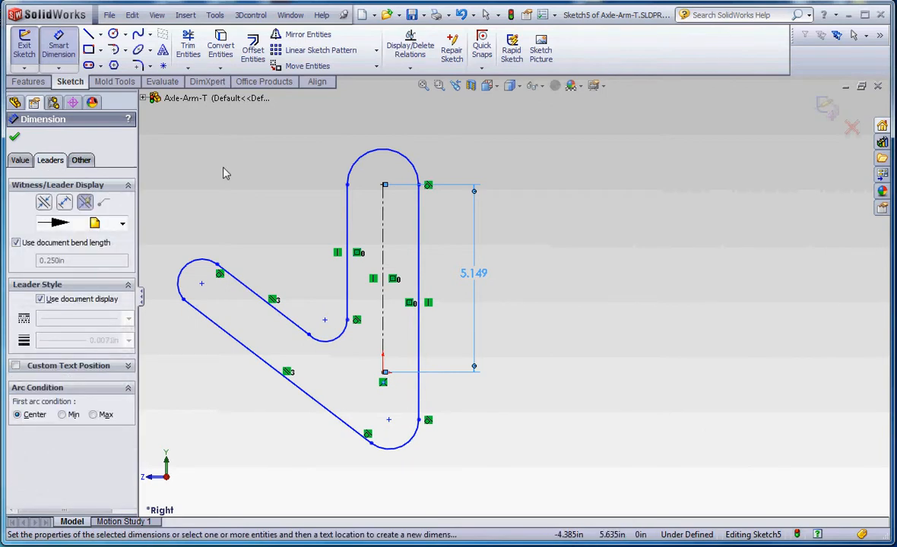
mouse_move(50, 170)
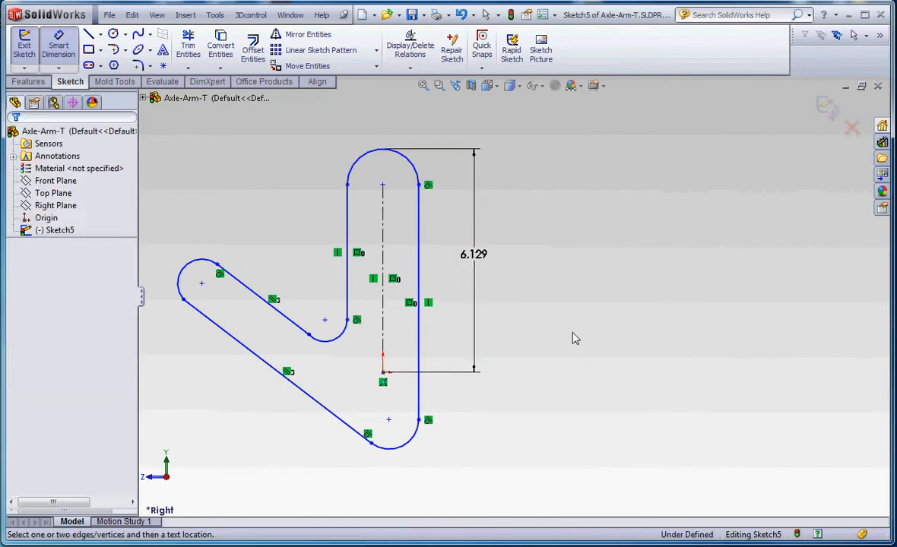
Step: Dimension the upright arm 1.000 wide and the angled arm .750 wide at 70.00° with R.250 corner
click(473, 254)
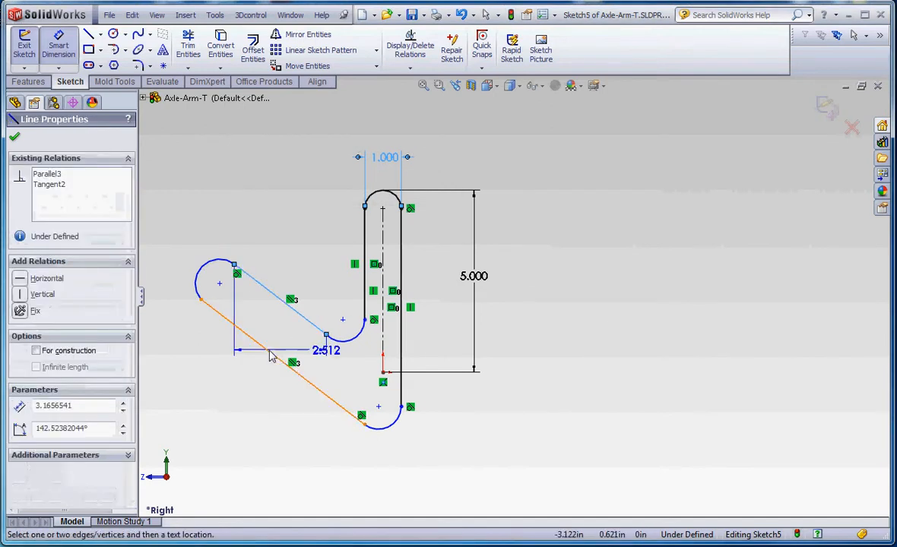
click(325, 350)
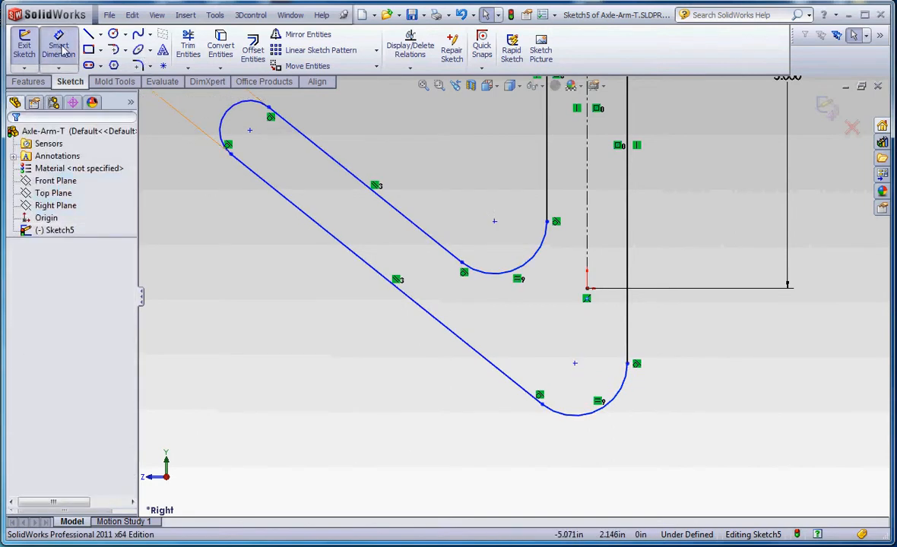
click(575, 414)
text(2.25)
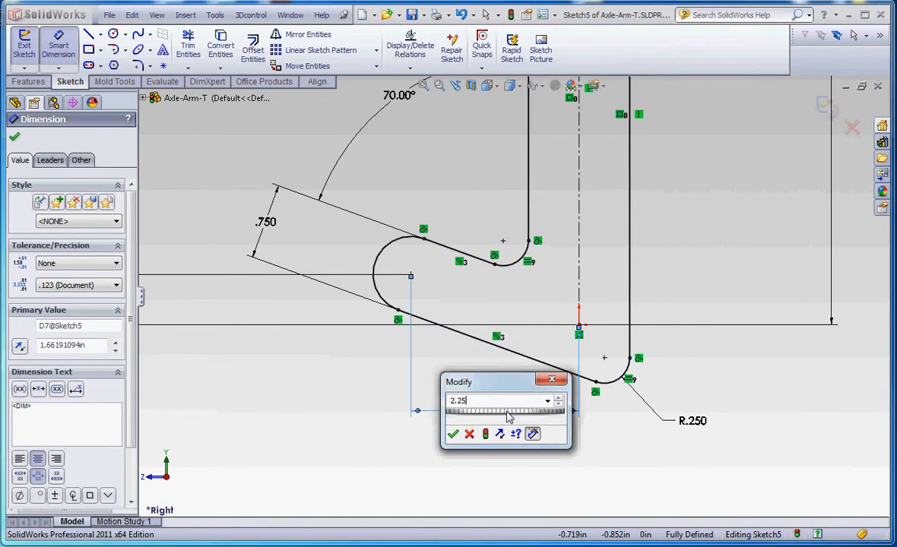
Step: Accept 2.250 as the angled arm length so the sketch becomes fully defined
click(453, 435)
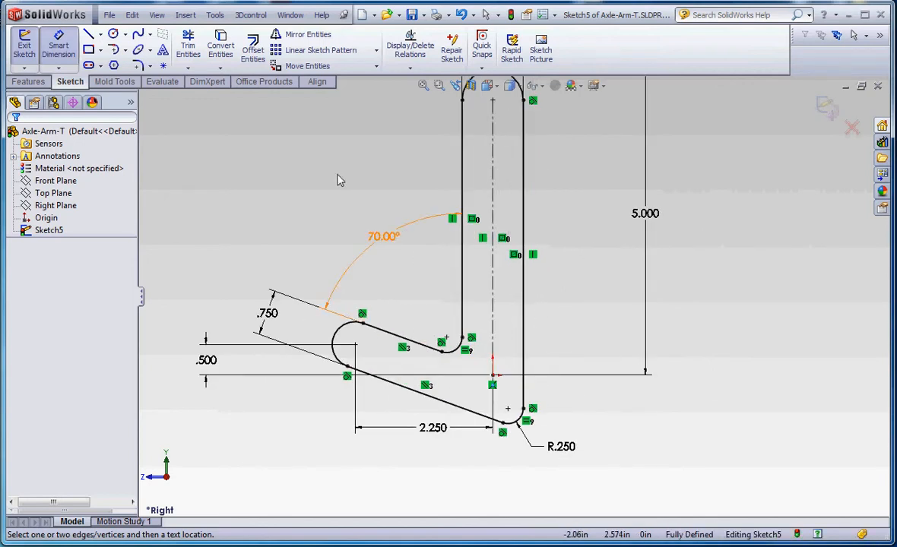
Step: Draw a Ø.500 hole circle centred at the corner where the two arms meet
click(114, 33)
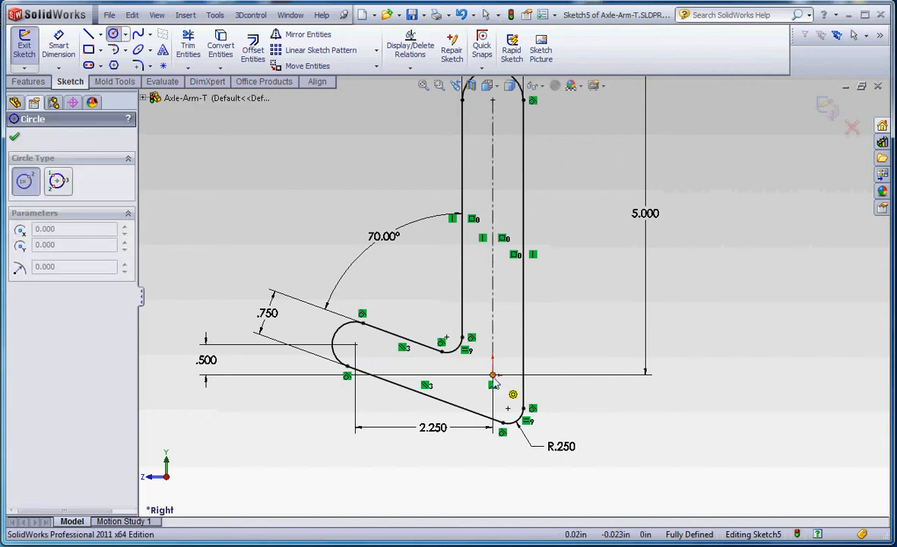
click(493, 376)
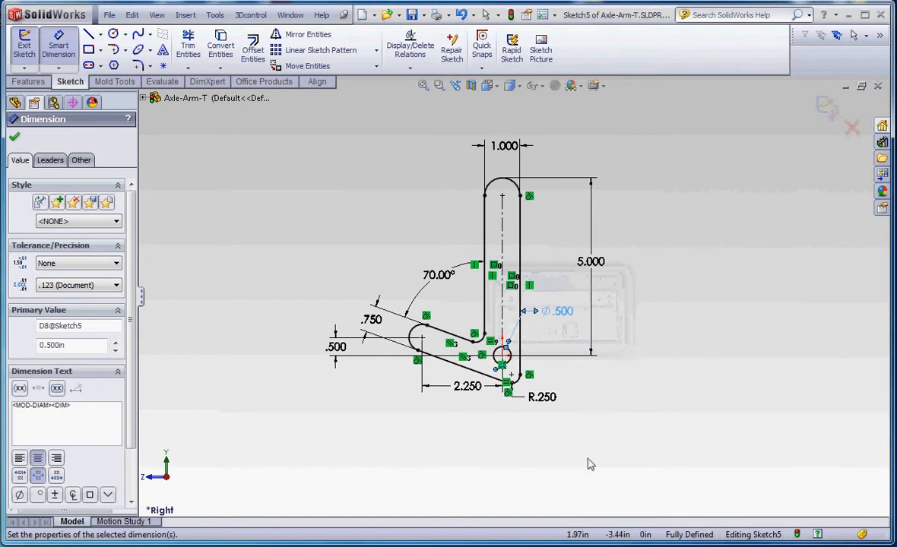
click(14, 137)
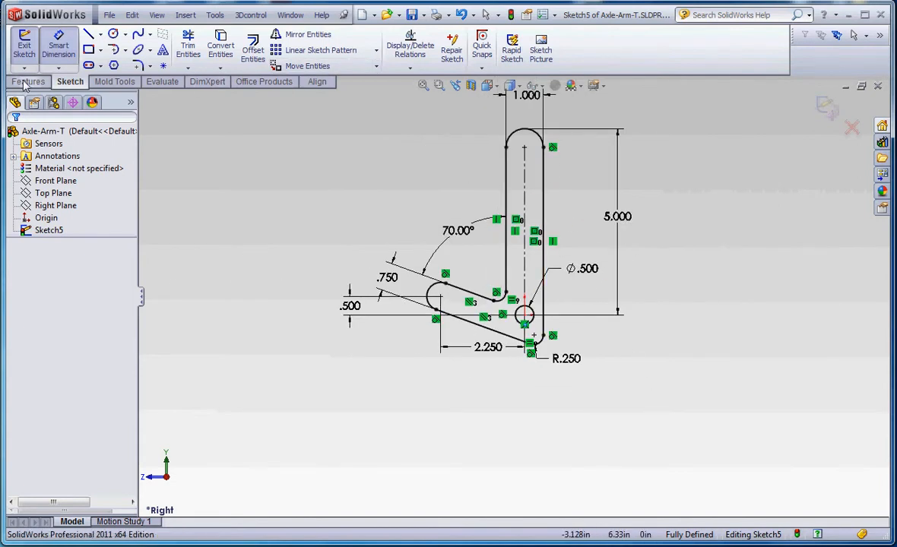
Step: Extrude the profile as a Blind boss 0.375 in thick to form the solid arm
click(28, 82)
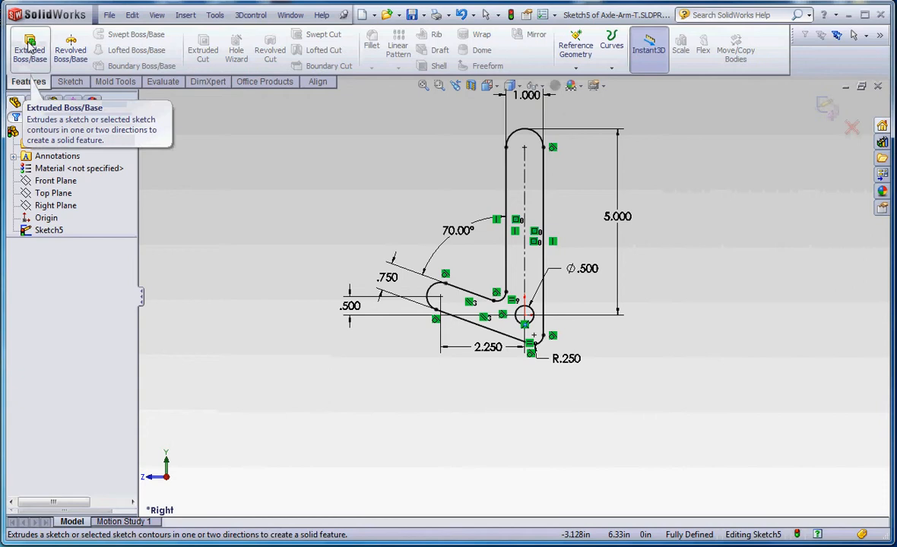
click(30, 46)
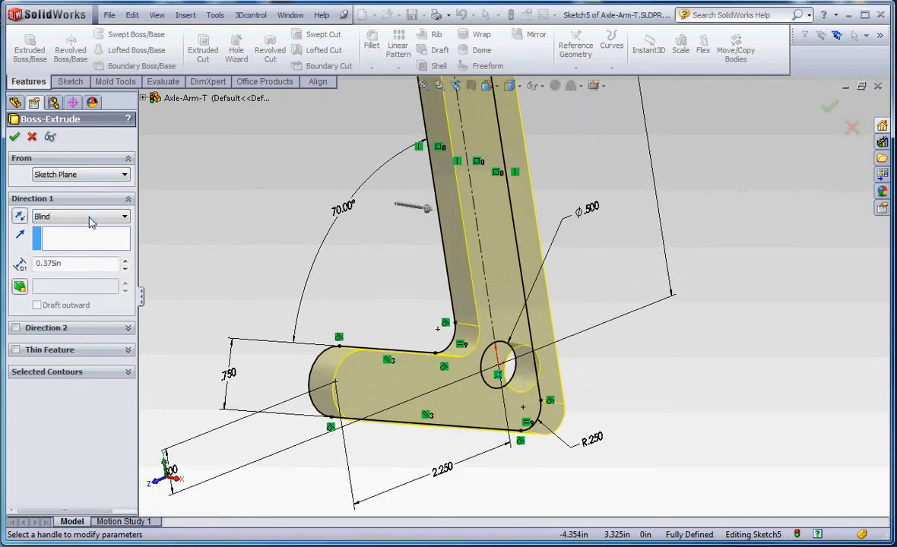
click(79, 216)
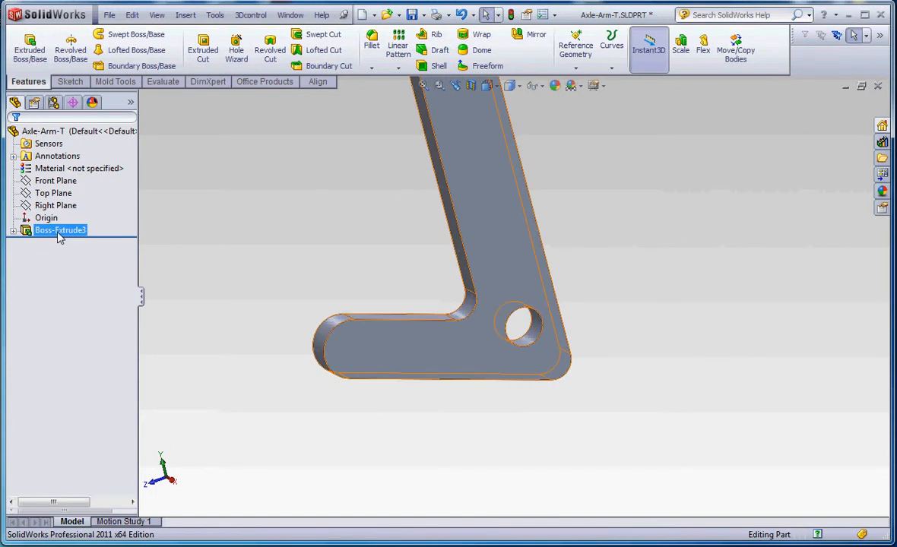
Step: Rename the Boss-Extrude1 feature to Base in the feature tree
click(61, 231)
text(Base)
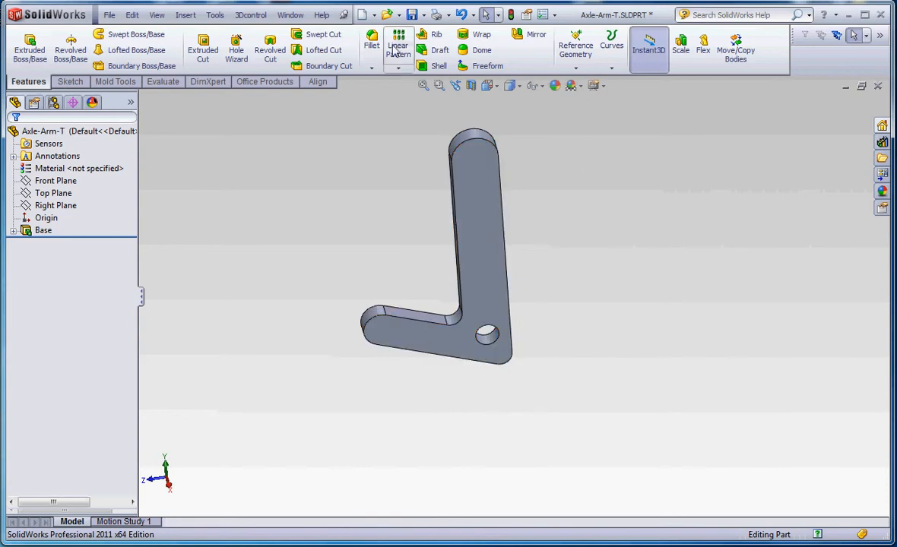
click(398, 45)
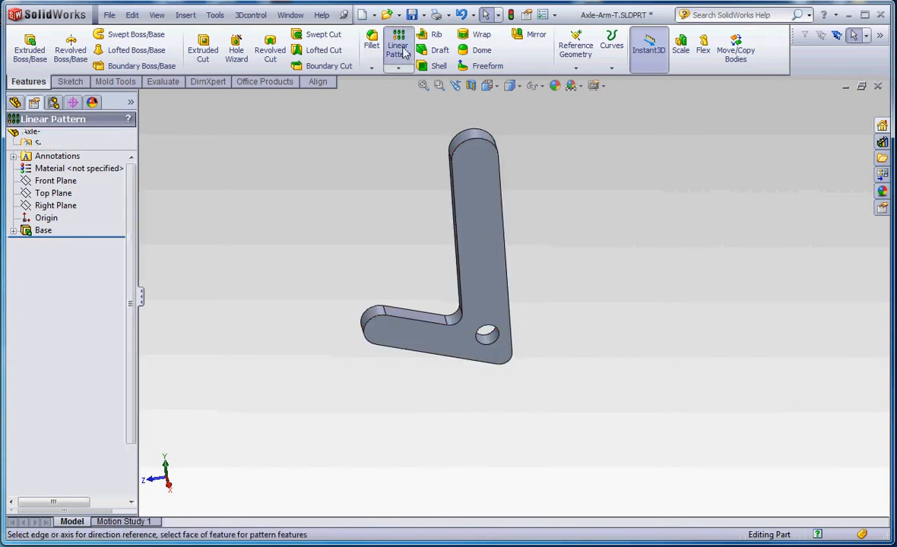
click(398, 46)
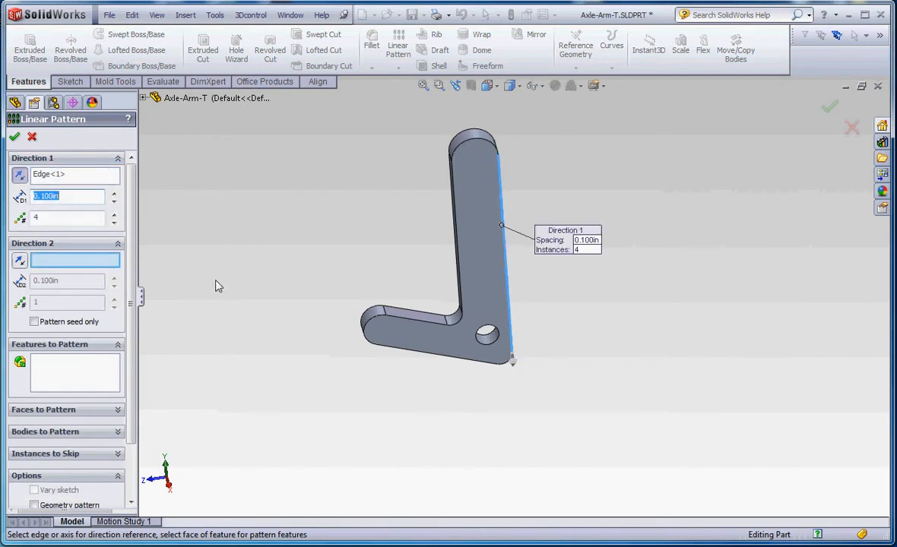
text(1)
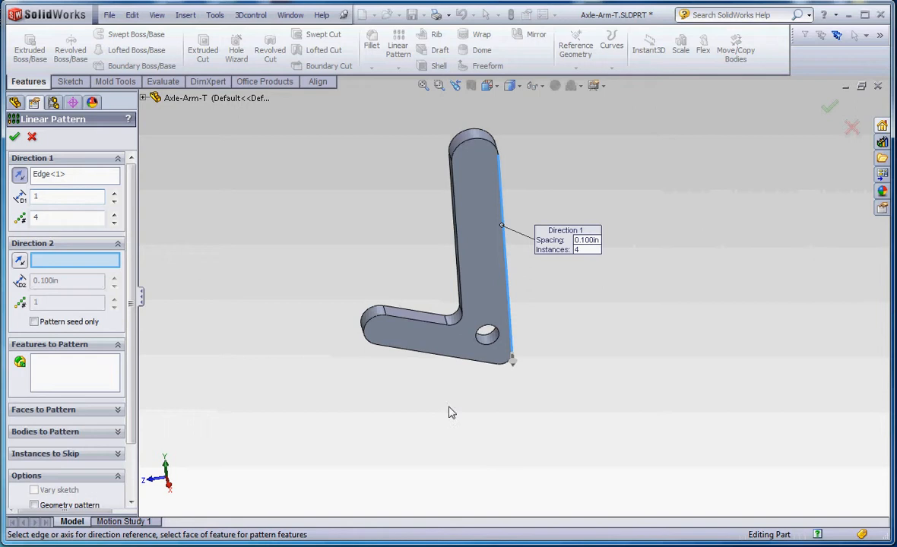
text(1.000in)
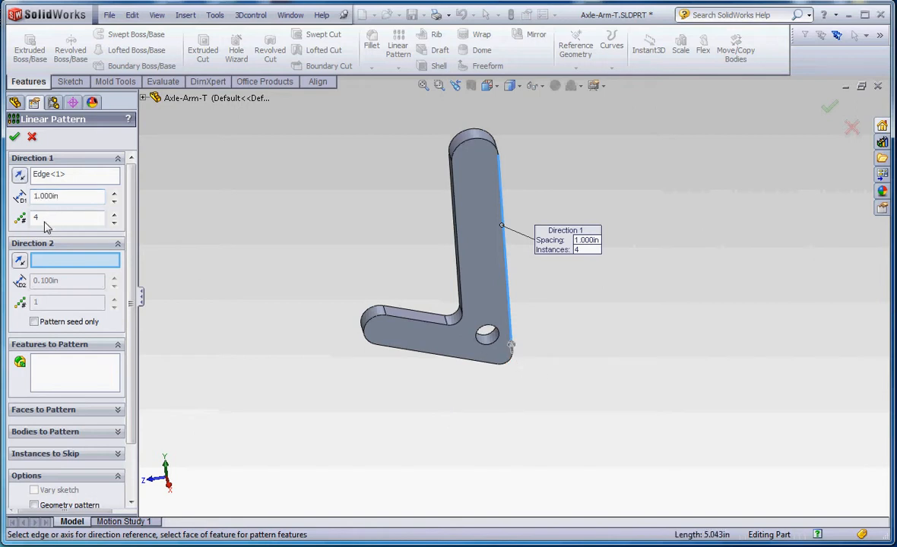
click(15, 137)
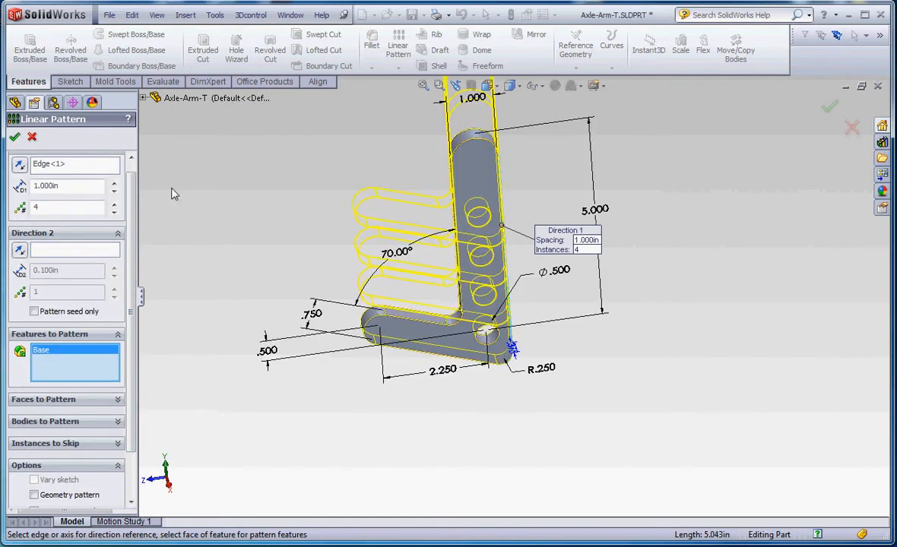
click(16, 137)
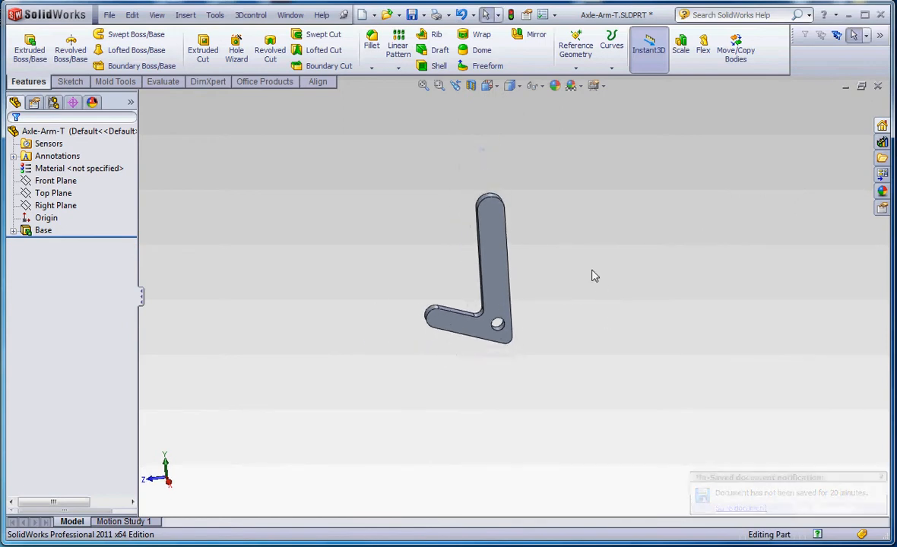
Step: Linear-pattern the hole face 4 times at 1.000 in spacing up the upright arm
click(398, 45)
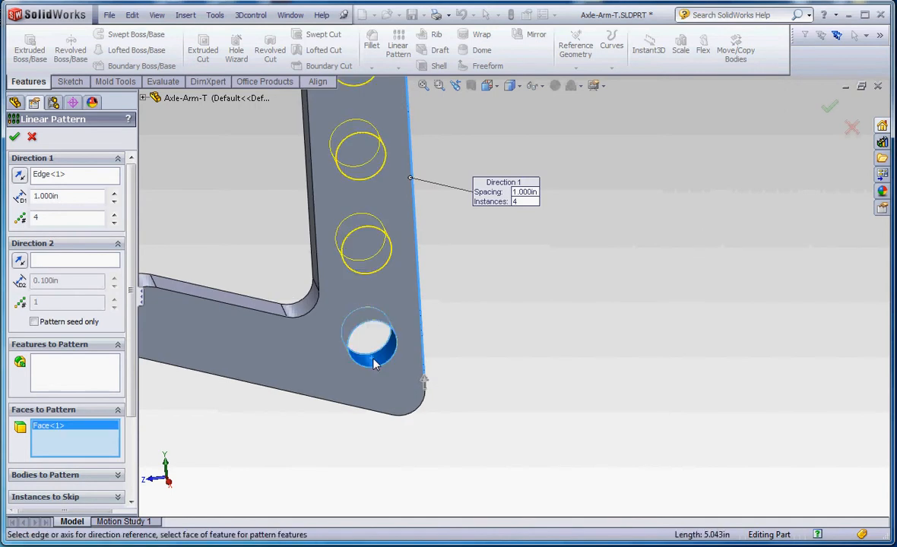
click(16, 136)
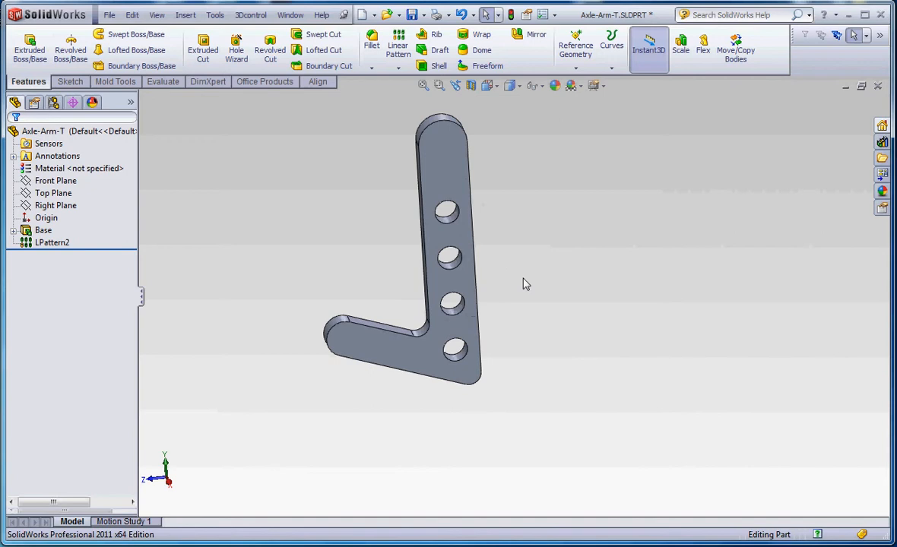
mouse_move(735, 48)
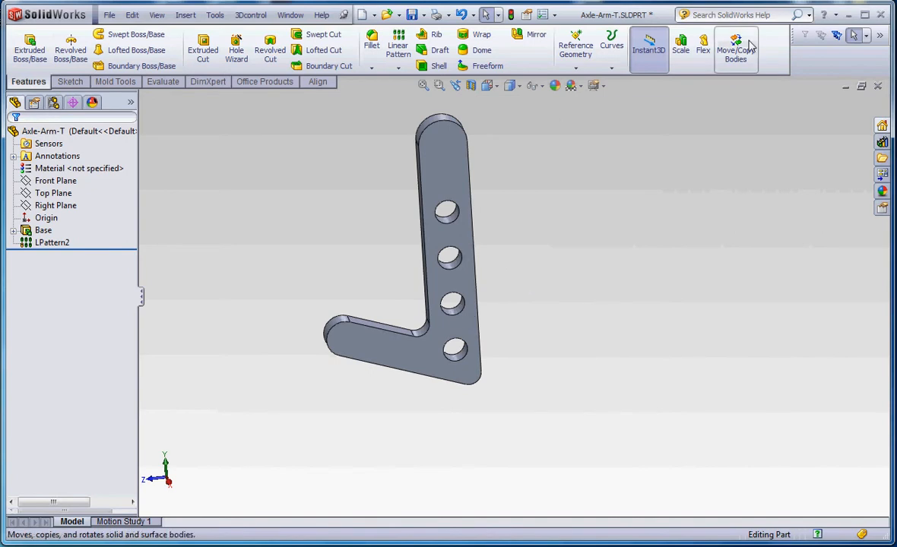
mouse_move(736, 47)
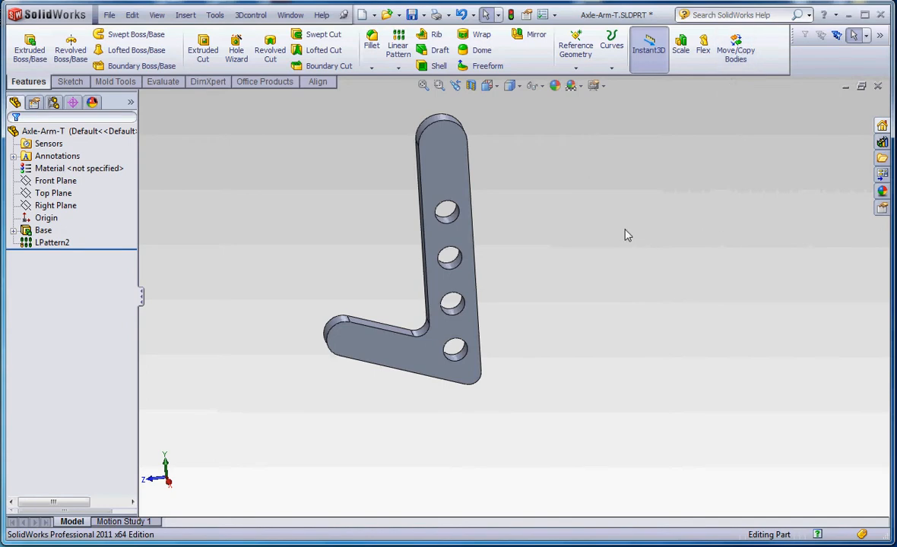
mouse_move(213, 148)
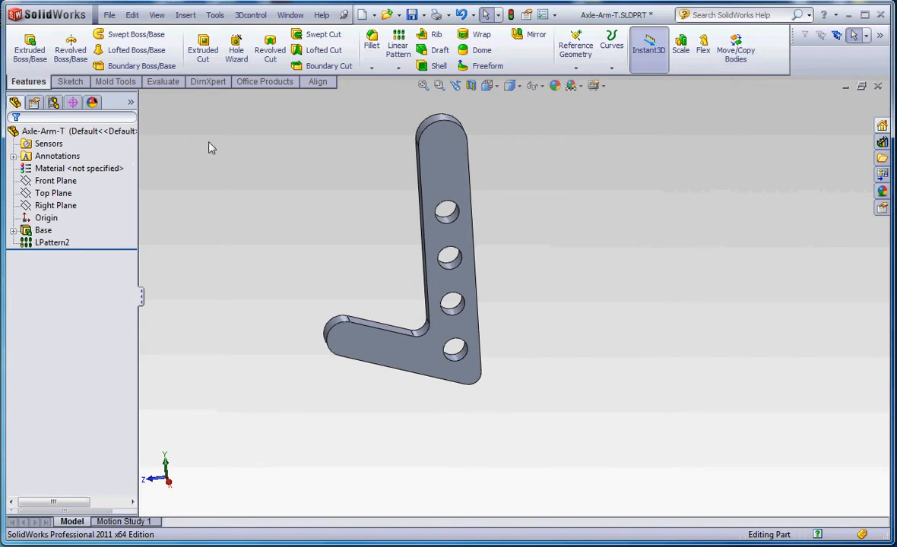
mouse_move(322, 147)
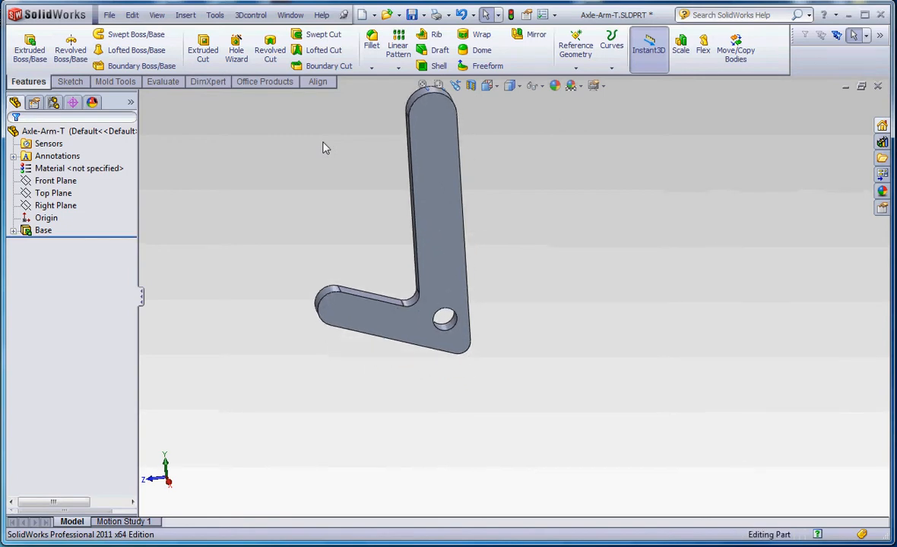
Step: Edit the Base feature to drop the hole and expand it to reveal its sketch
right_click(42, 230)
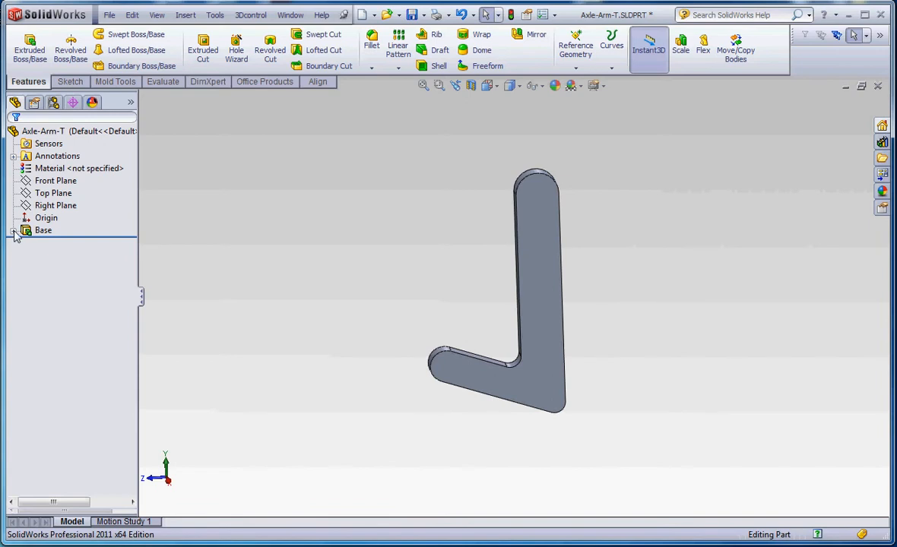
click(18, 231)
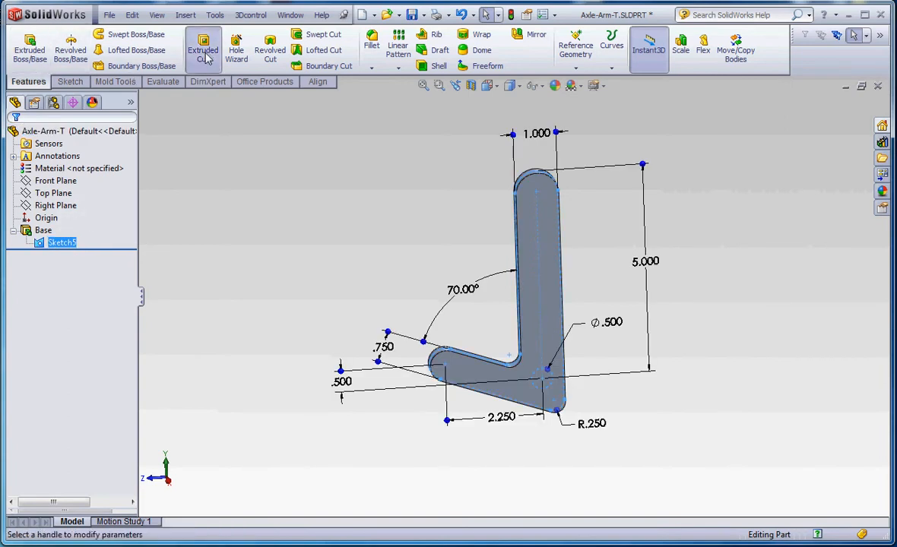
Step: Cut the 0.500 circle through the arm using only that selected contour of Sketch5
click(203, 47)
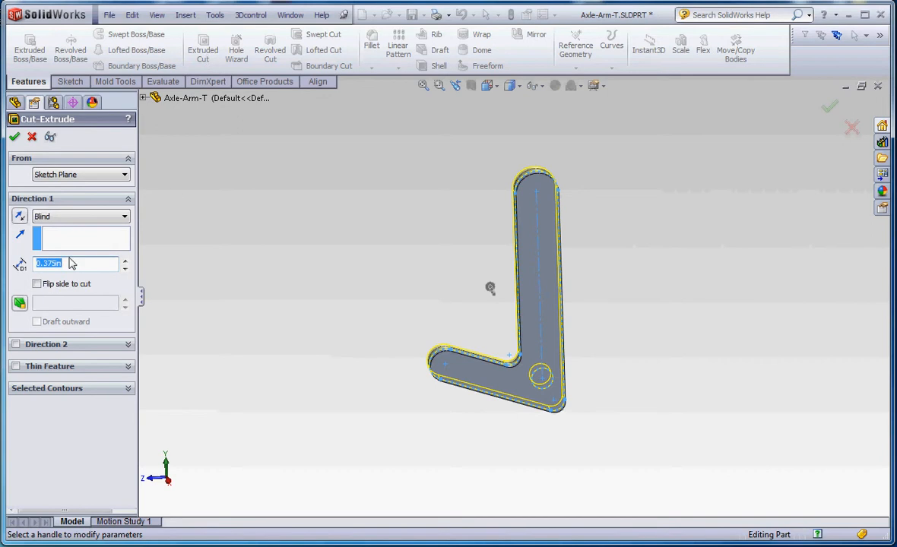
mouse_move(318, 337)
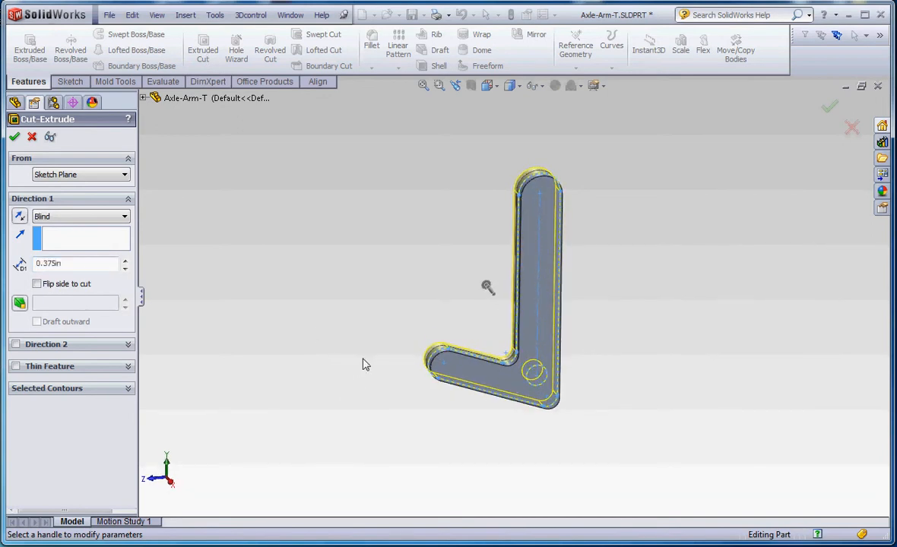
click(79, 216)
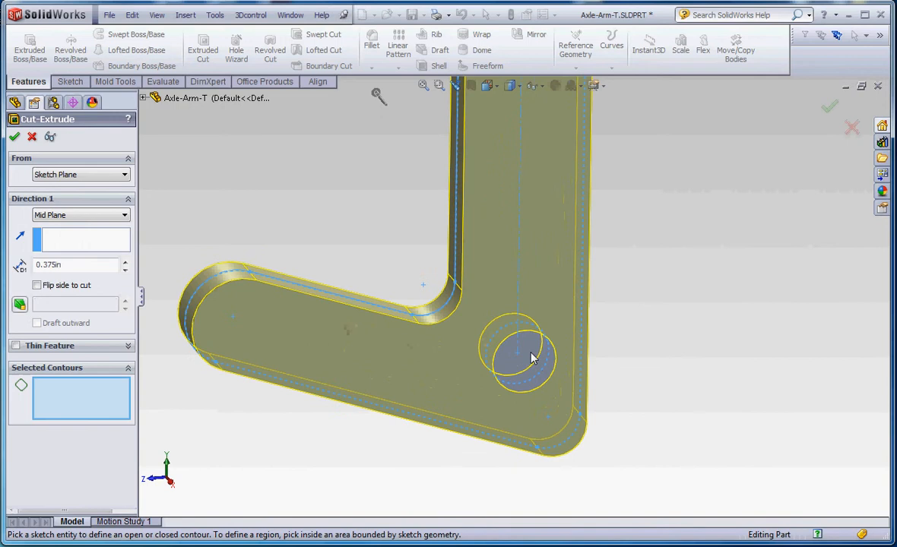
click(520, 348)
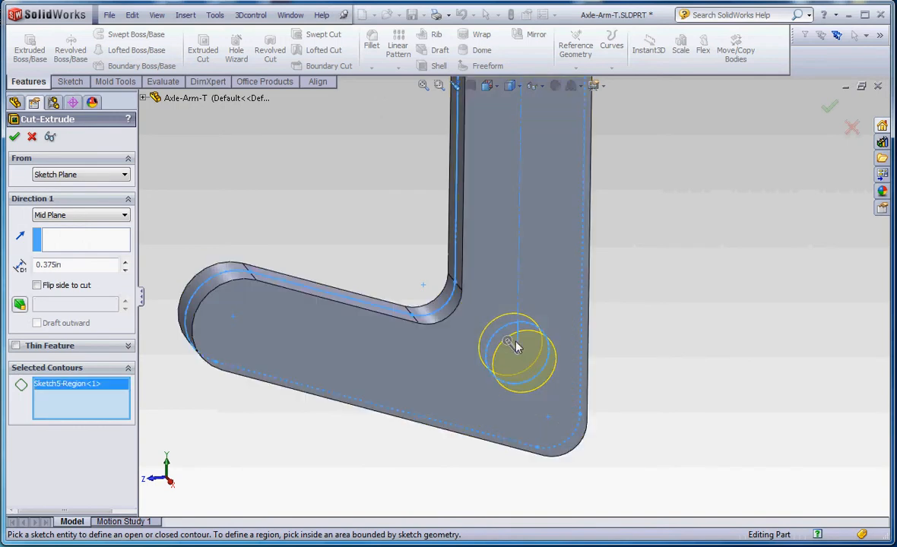
click(14, 137)
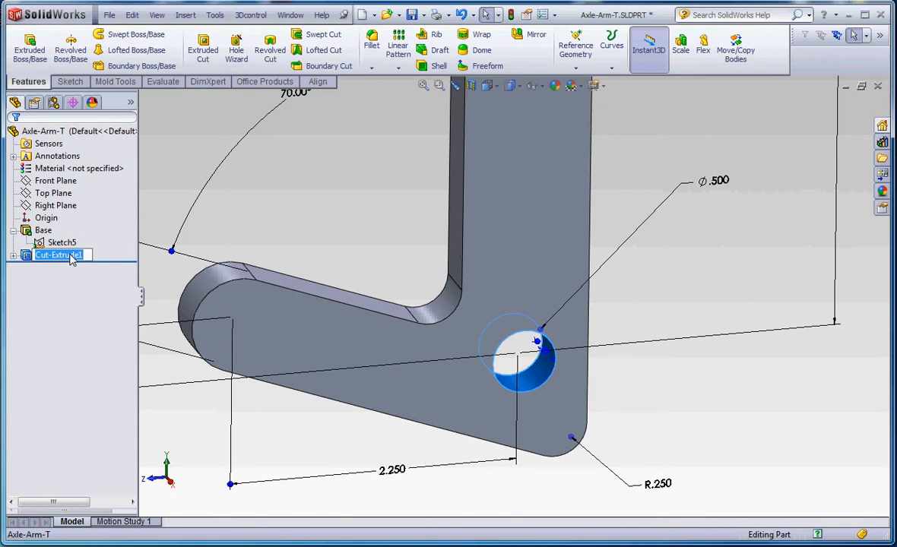
Step: Rename the new cut feature to 'Bottom Hole'
text(Bottom Hole)
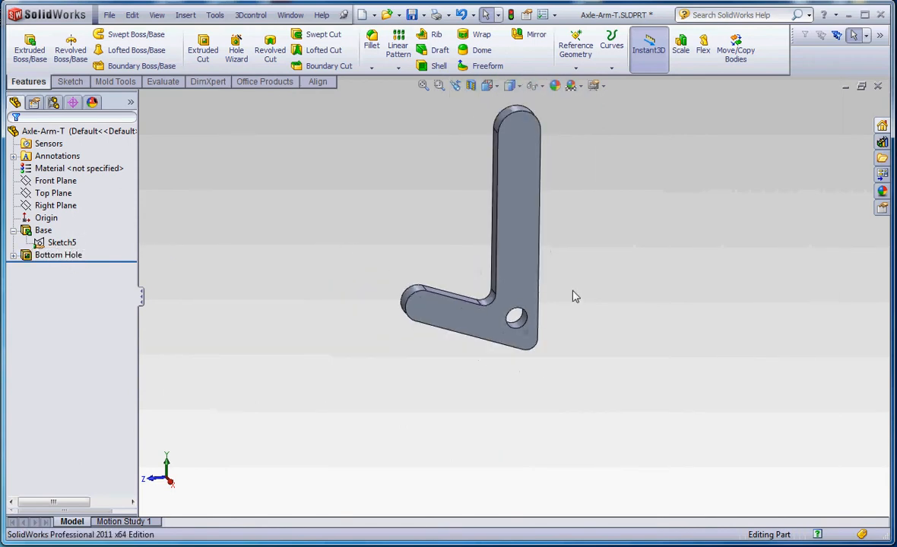
click(43, 229)
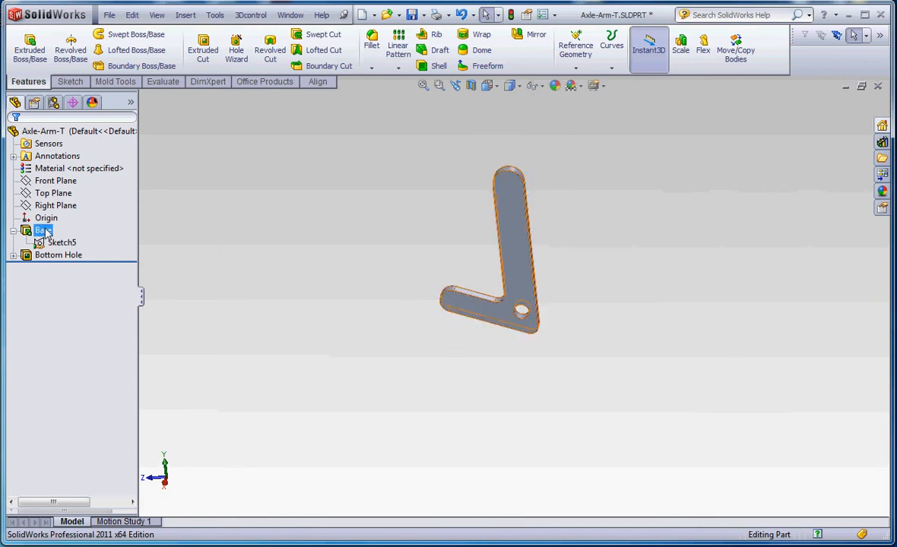